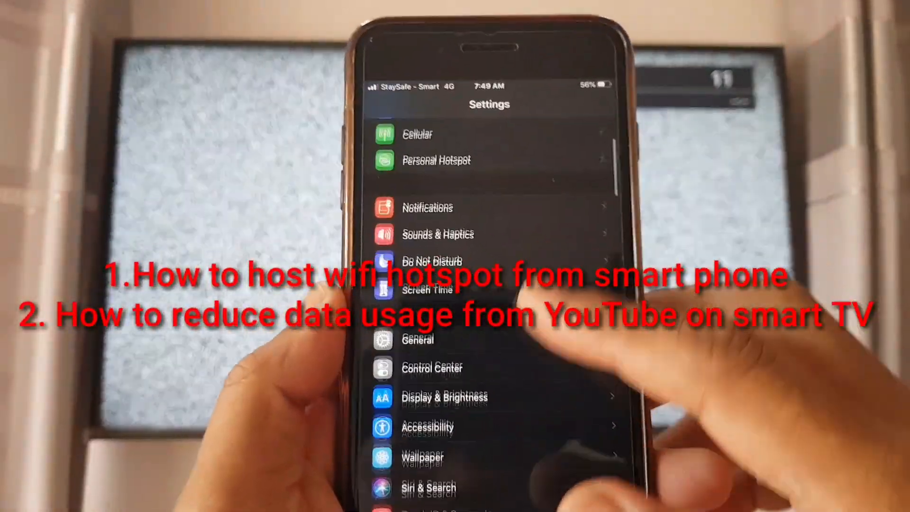
Step: Turn Allow Others to Join on in Personal Hotspot so the TV can connect
scroll(down, 3)
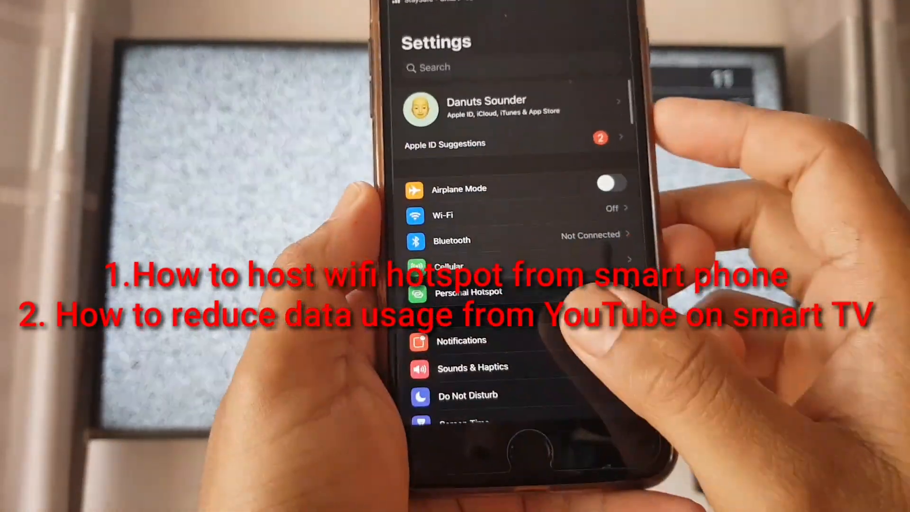
scroll(down, 3)
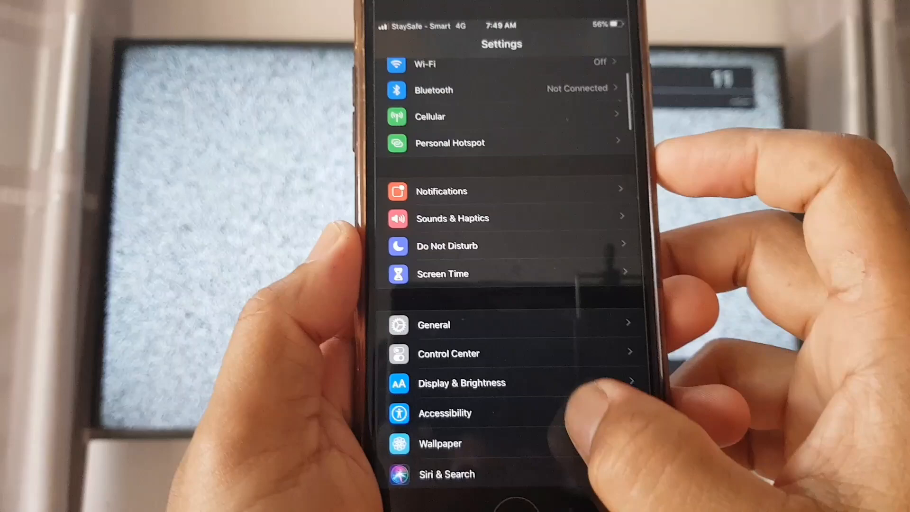
click(449, 143)
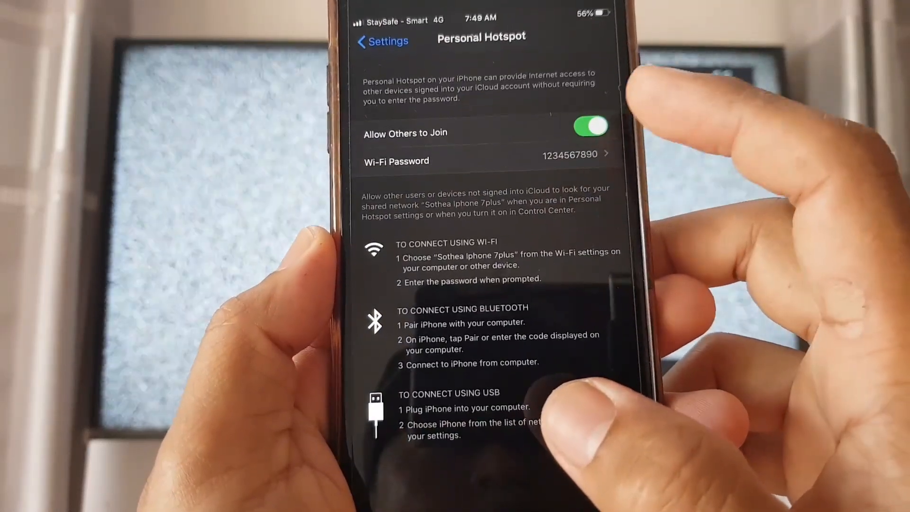
click(590, 126)
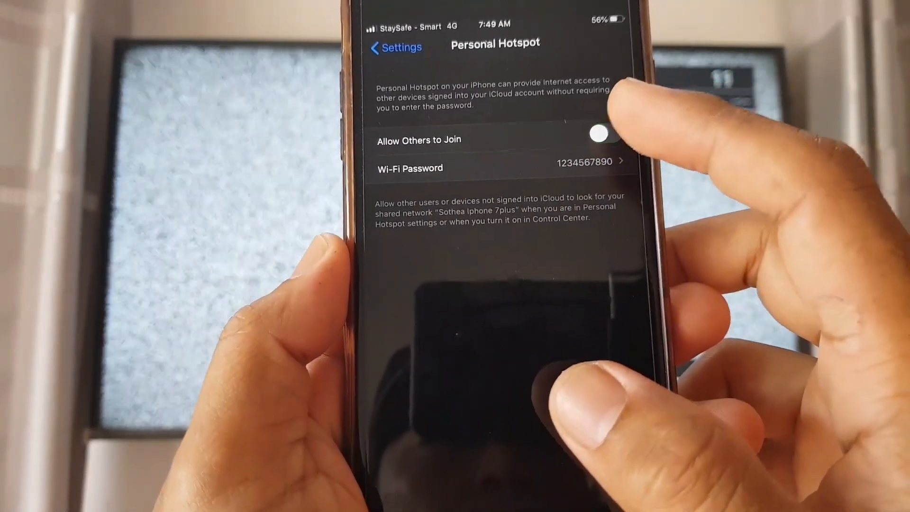
click(598, 135)
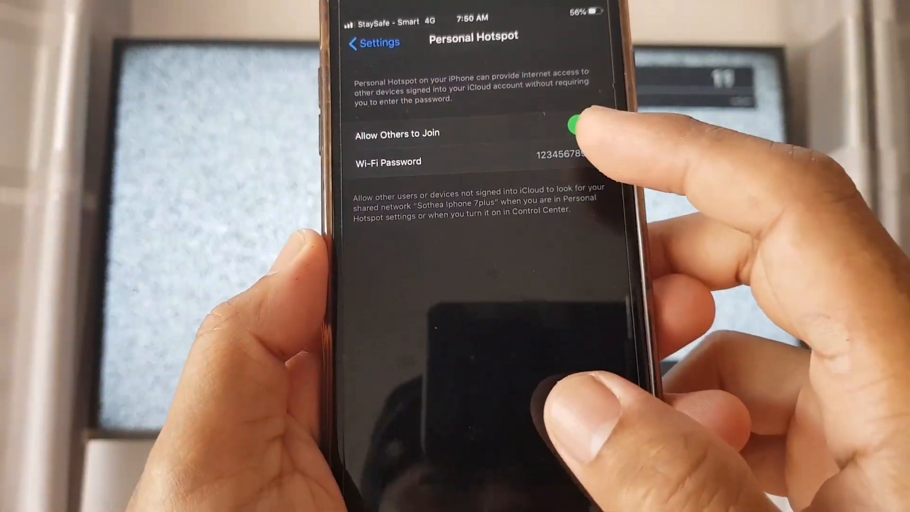
click(585, 115)
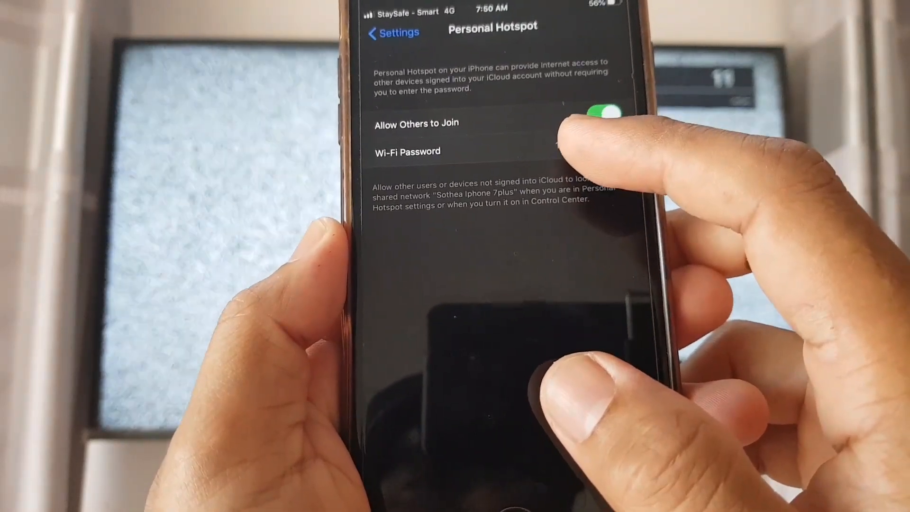
click(406, 151)
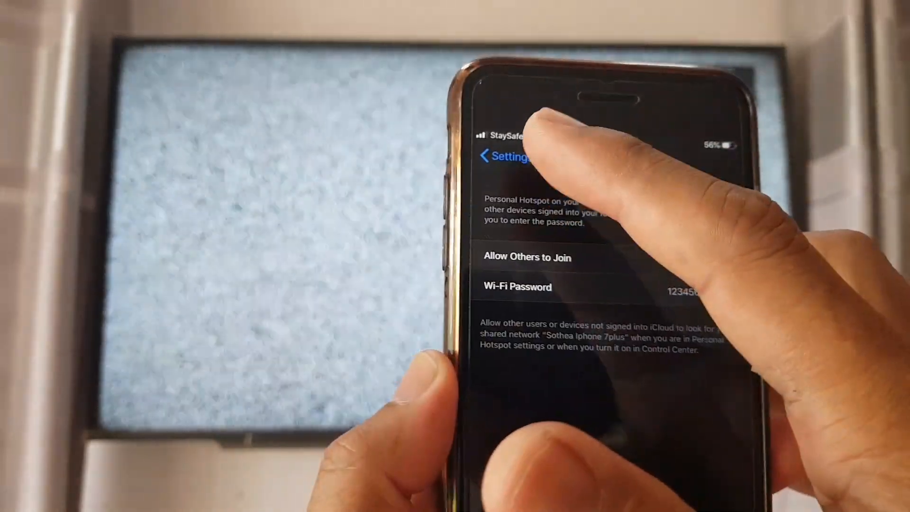
click(503, 156)
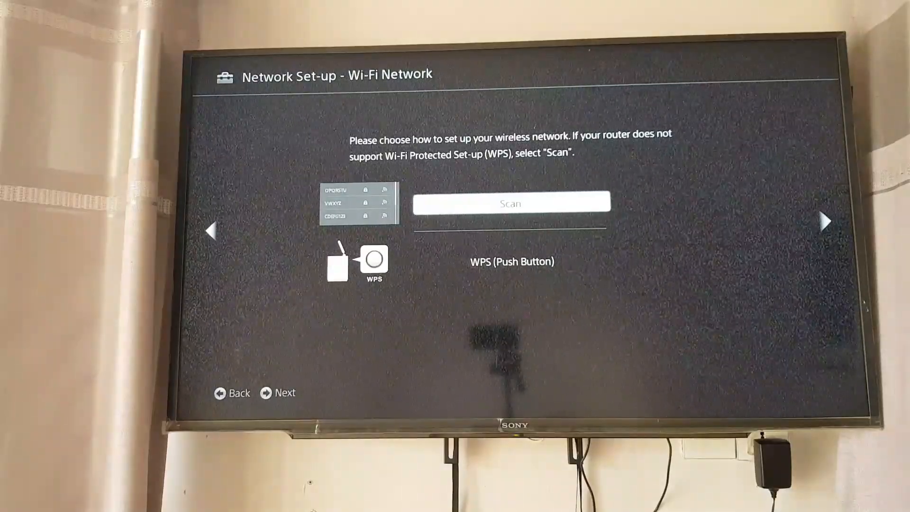
Step: Scan for nearby wireless networks from the TV's Wi-Fi network set-up
click(511, 203)
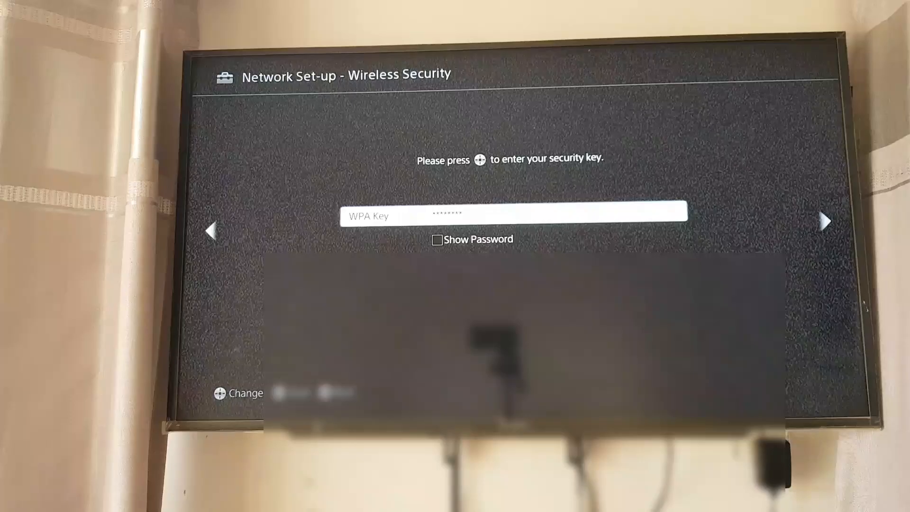
click(437, 239)
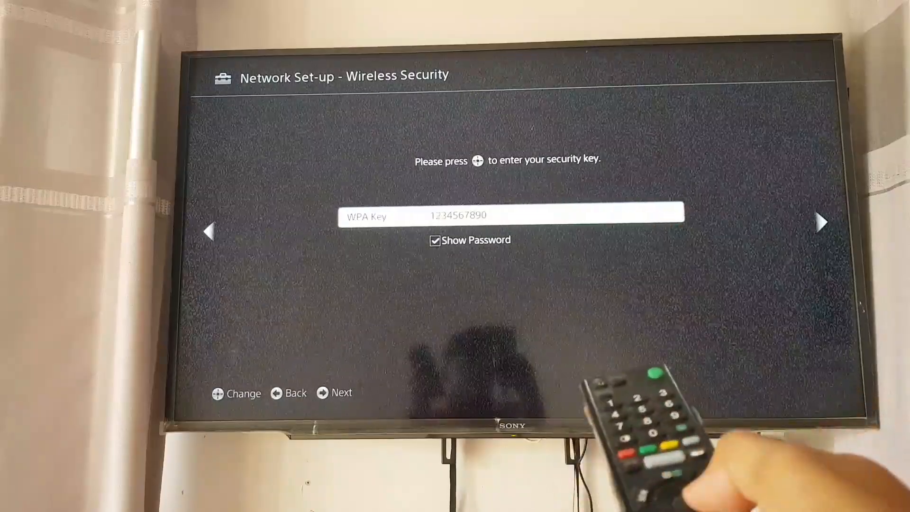
click(342, 393)
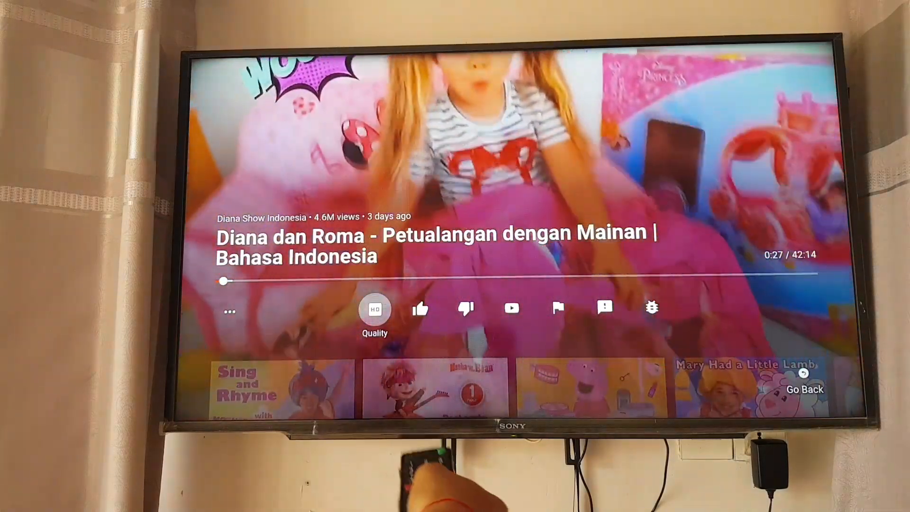
Step: Choose 360p from the YouTube video quality list while the video plays
click(376, 308)
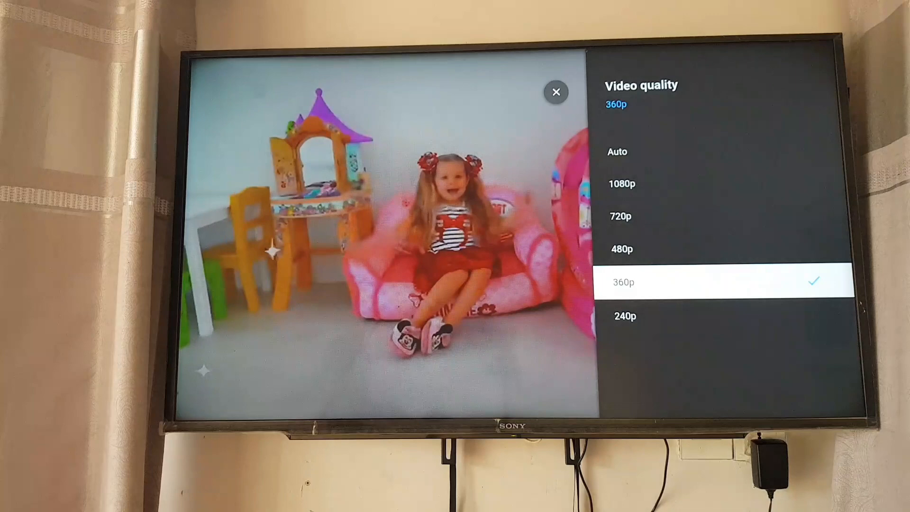